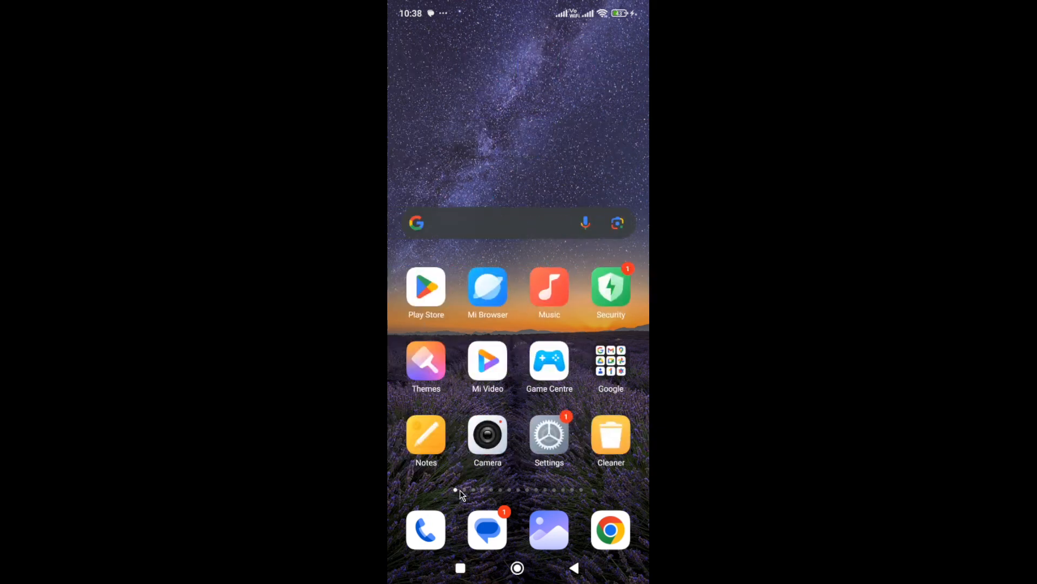
- Check the phone's storage usage via Settings and device information
left_click(549, 436)
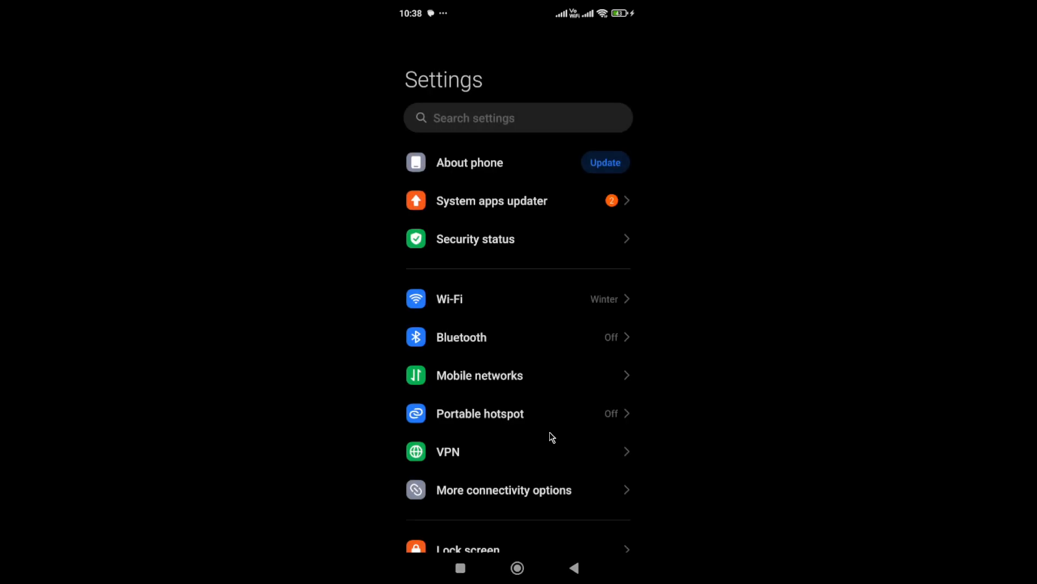
mouse_move(502, 176)
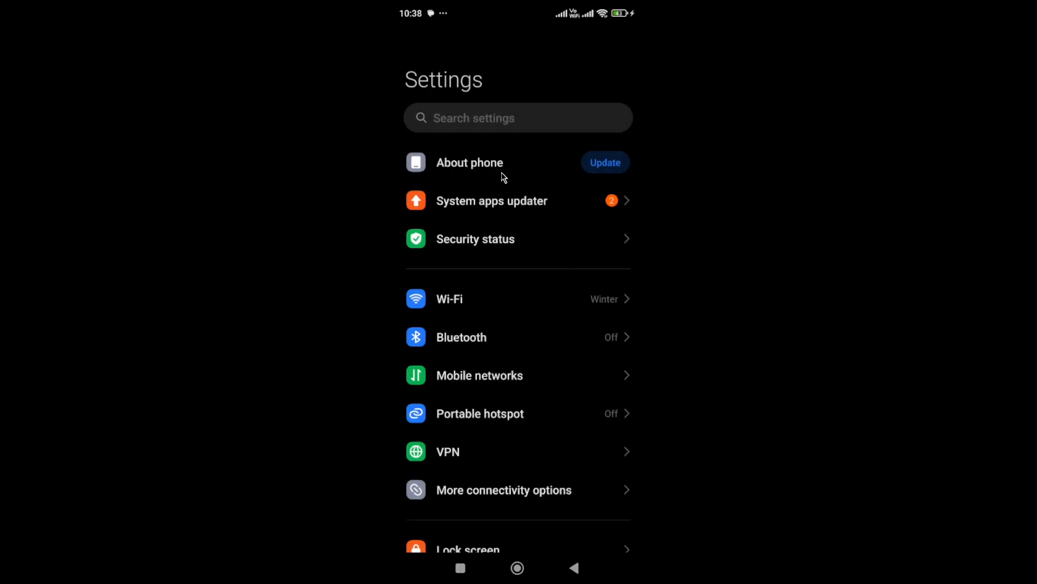
left_click(470, 162)
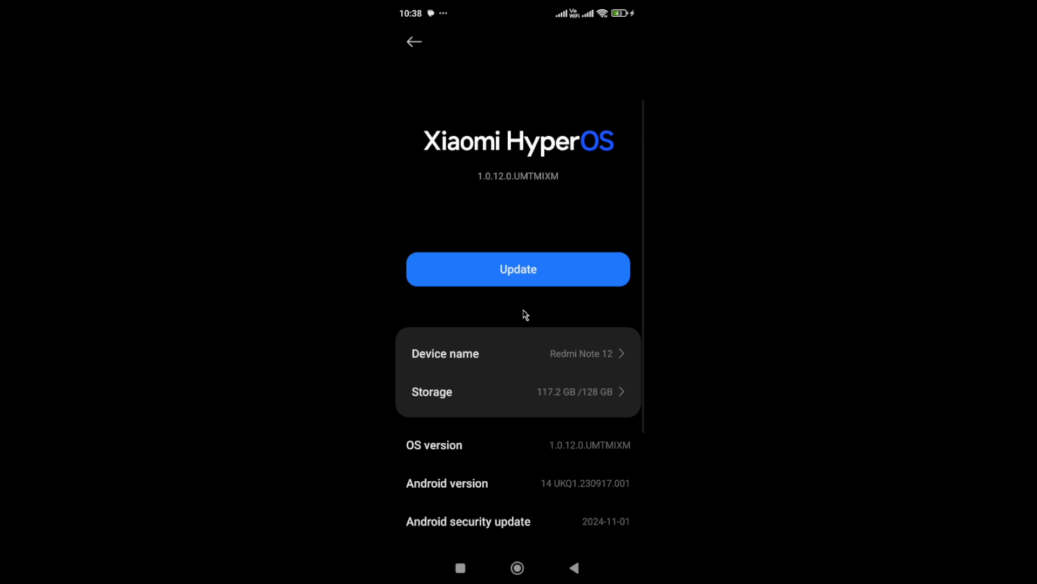
mouse_move(536, 399)
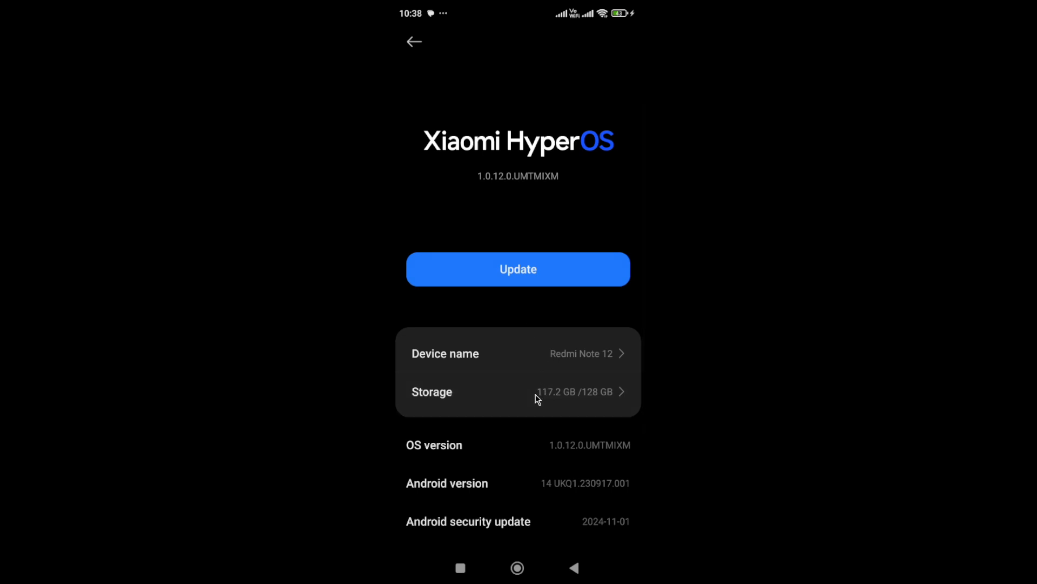
left_click(518, 391)
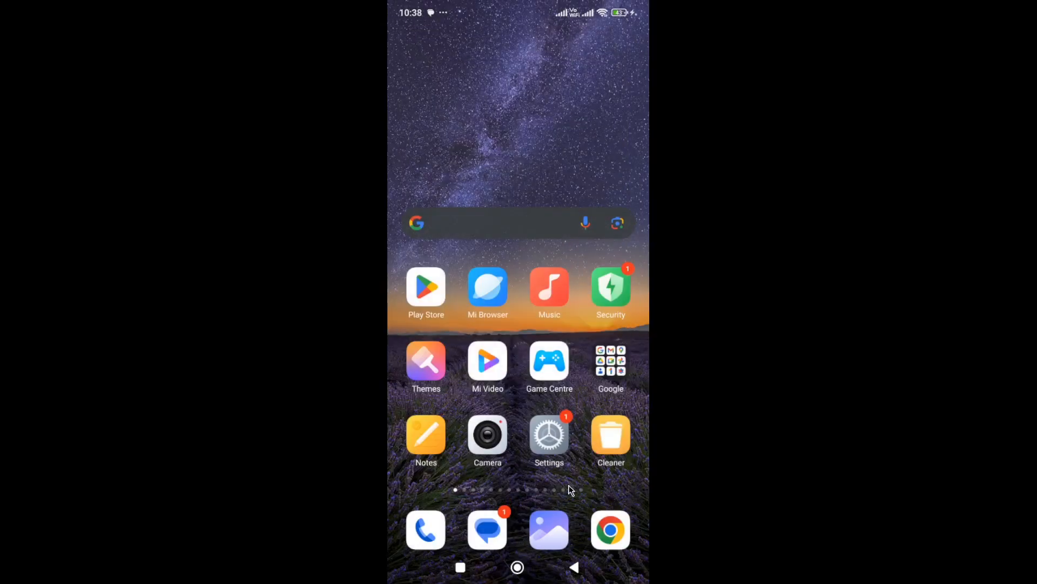
- Run Cleaner on the 890 MB of junk found and return home
left_click(609, 439)
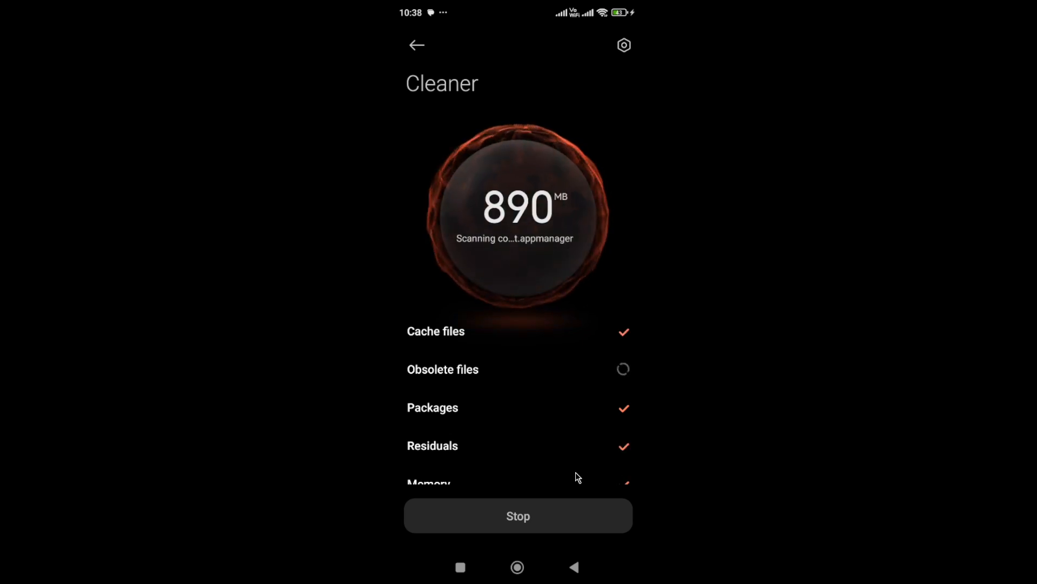
left_click(518, 515)
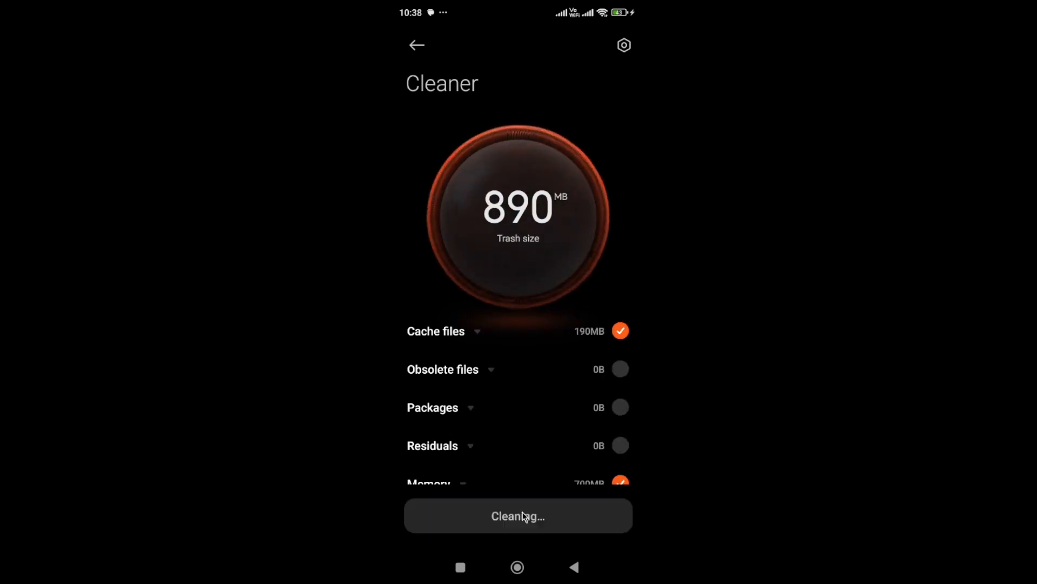
left_click(518, 515)
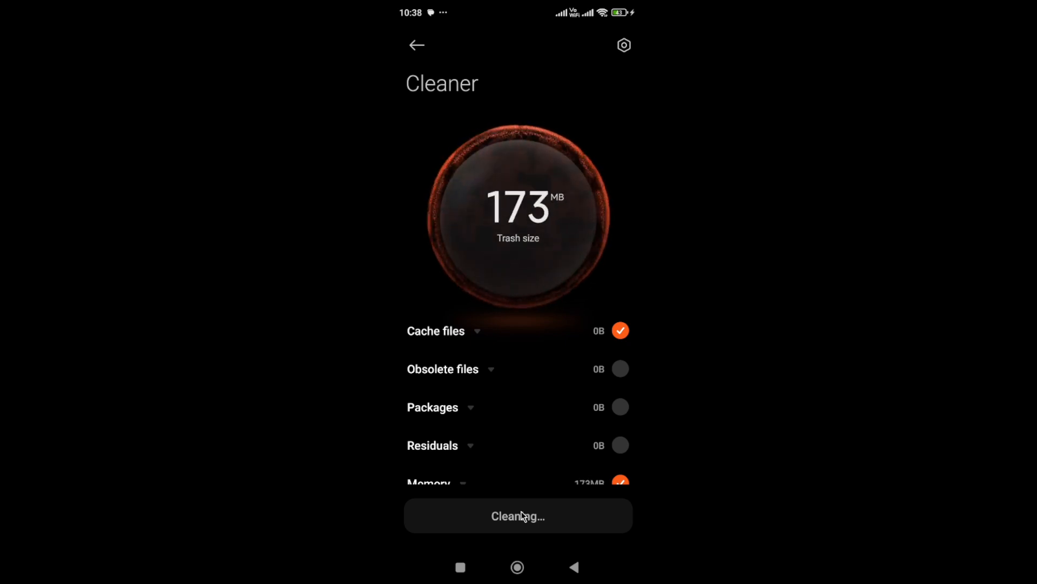
left_click(517, 516)
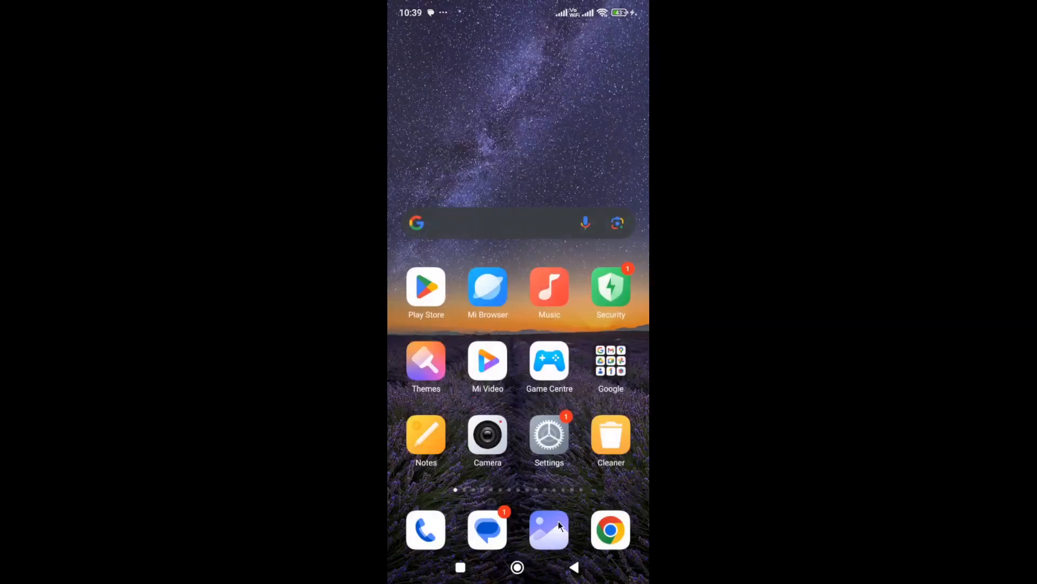
- Move the Delta Force icon to the top of the last page and show its shortcuts
scroll("left", 3)
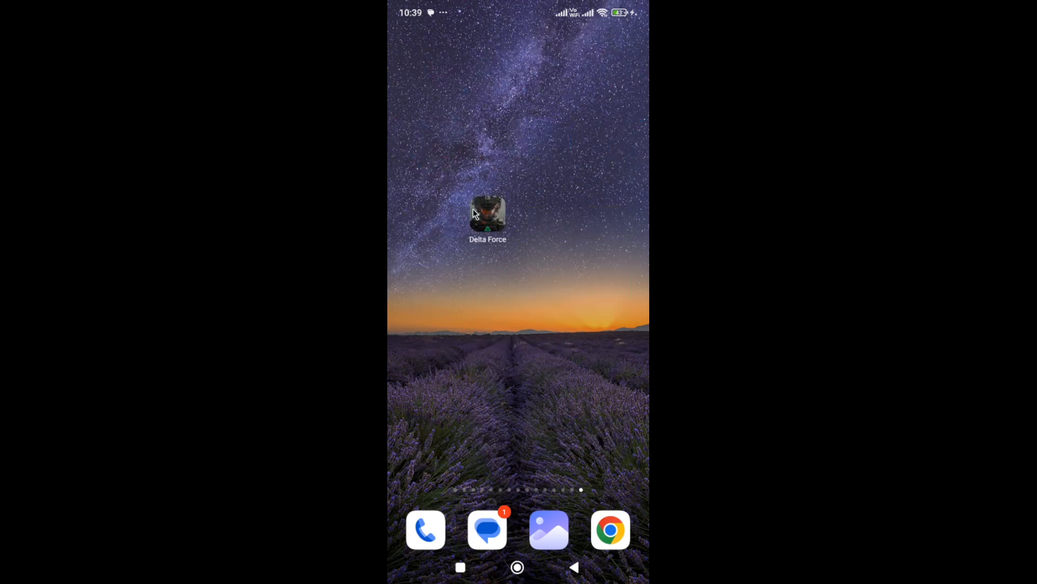
left_click_drag(487, 212, 487, 66)
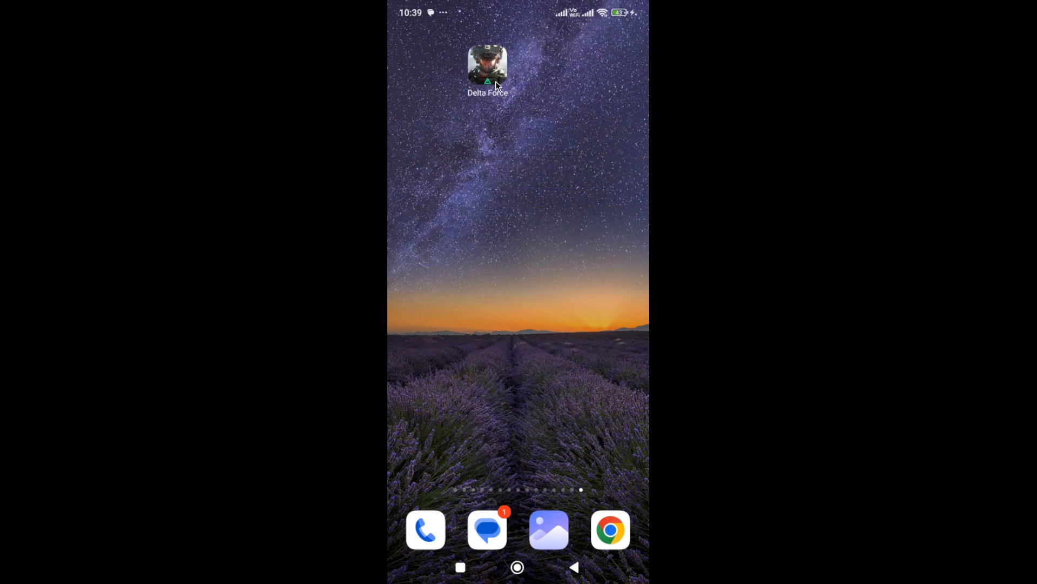
left_click(487, 66)
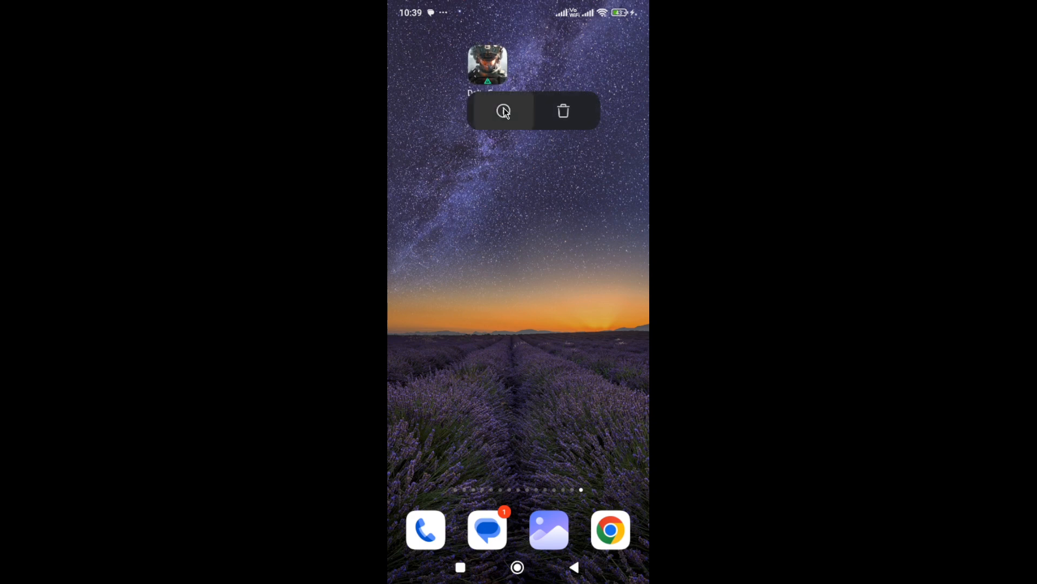
- View Delta Force's 3.69 GB storage breakdown and return to its App info
left_click(502, 110)
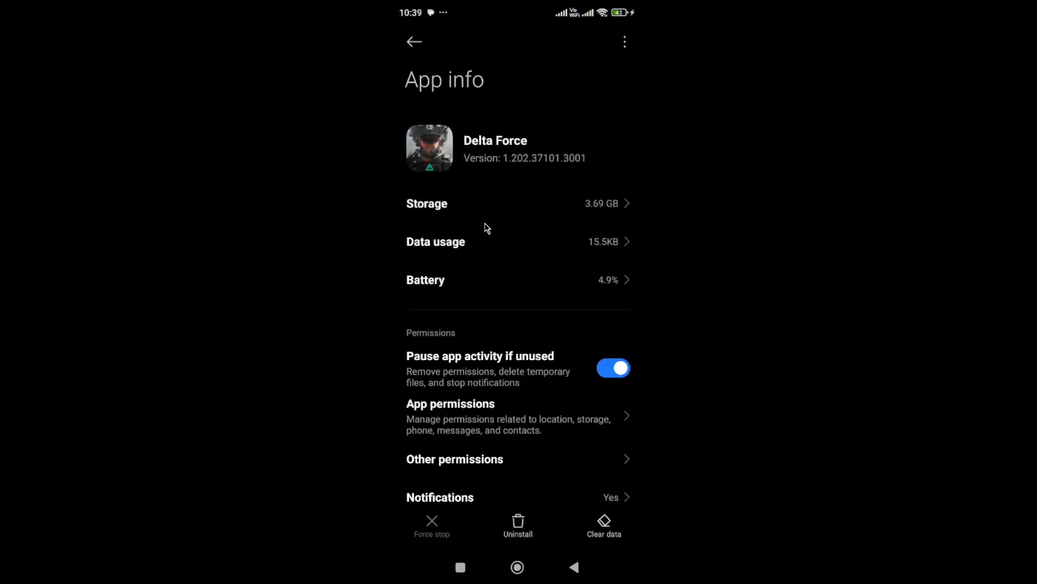
mouse_move(461, 213)
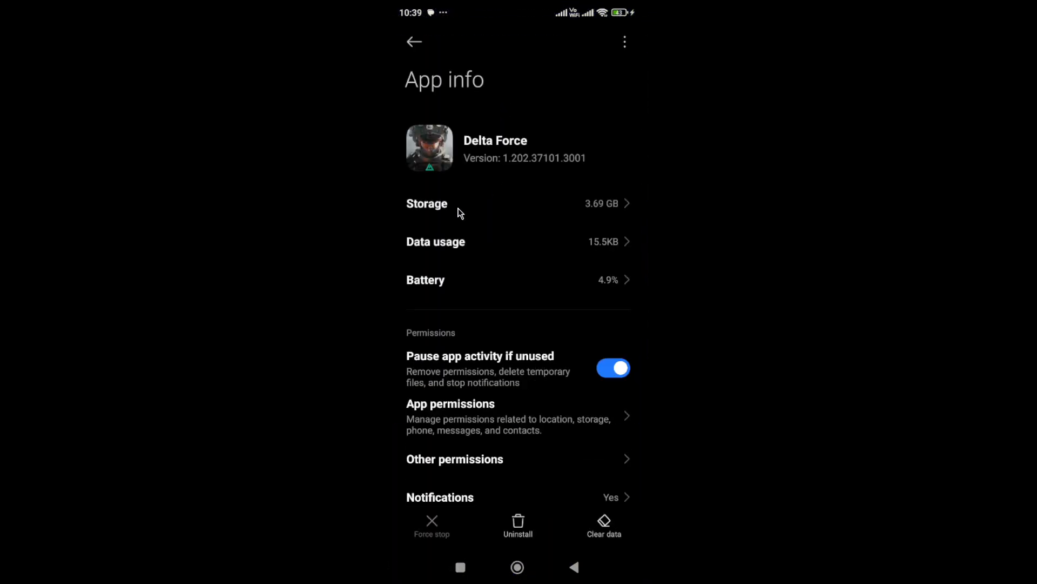
left_click(427, 203)
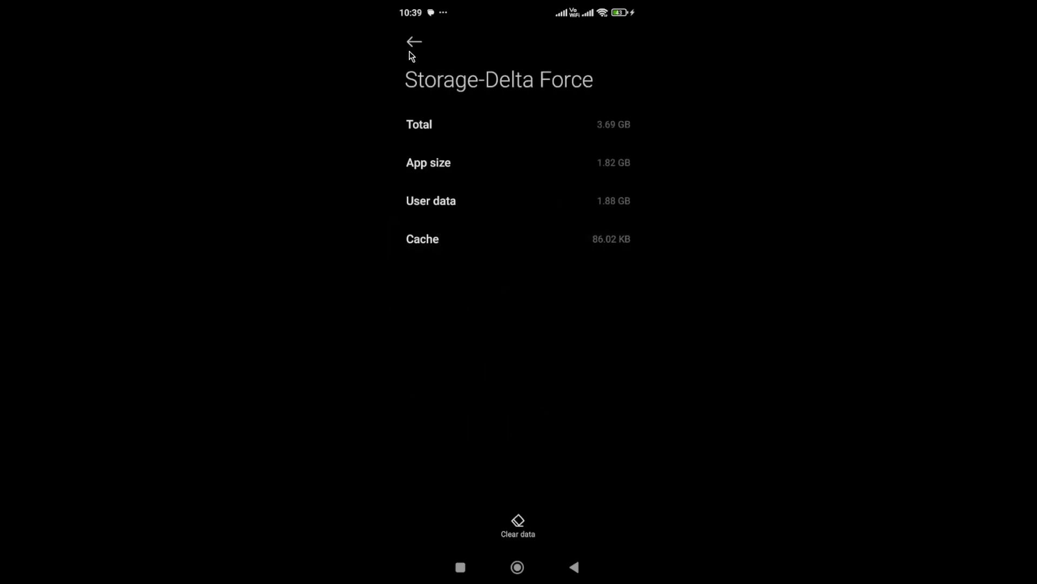
left_click(413, 42)
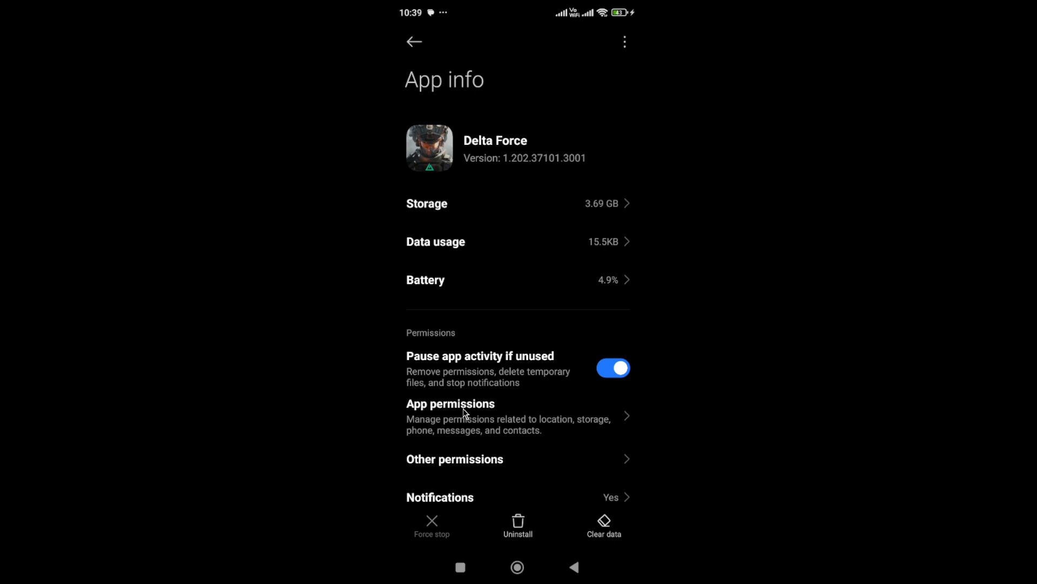
left_click(451, 403)
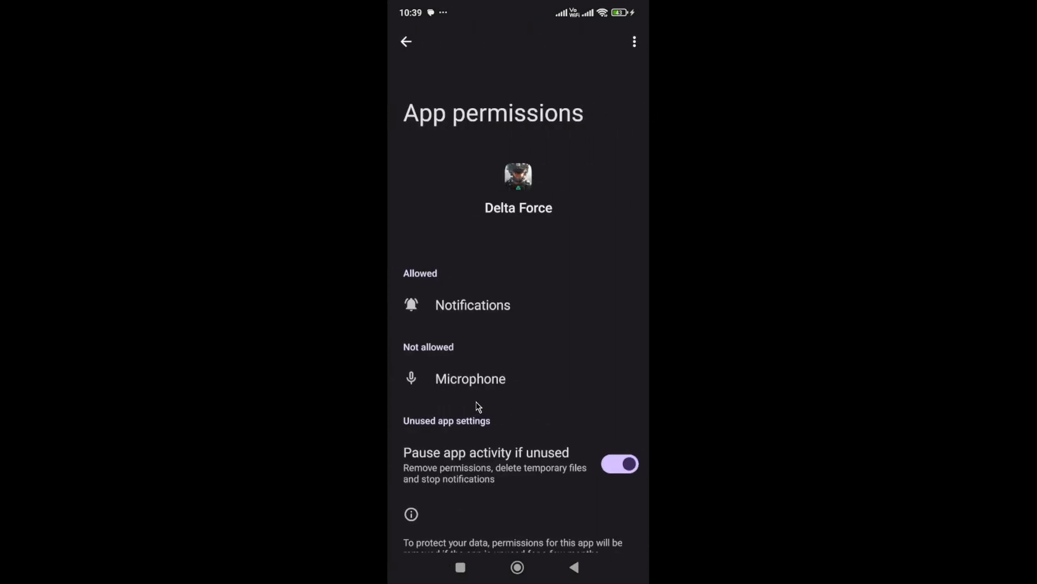
mouse_move(424, 90)
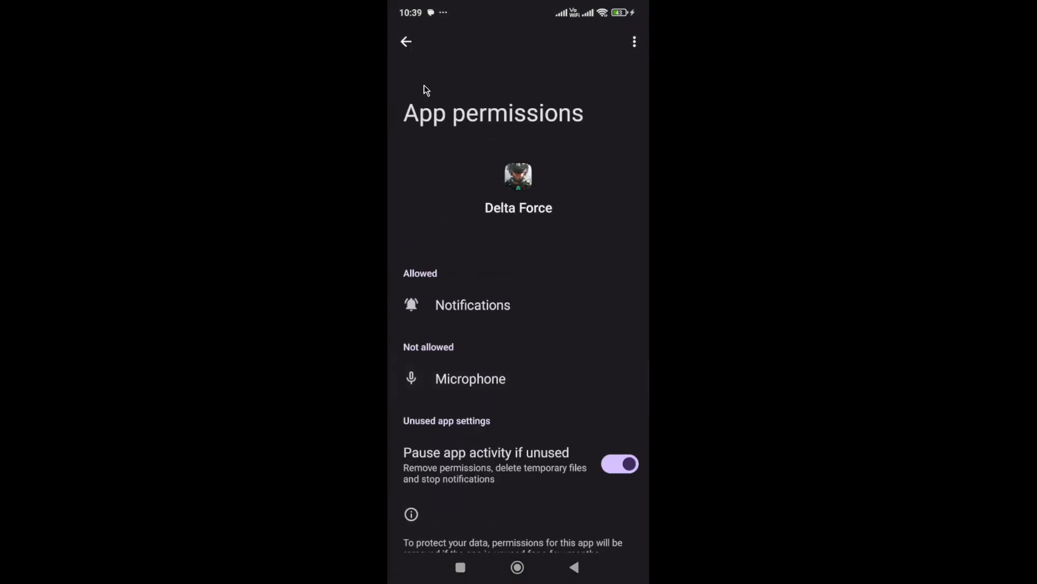
left_click(406, 41)
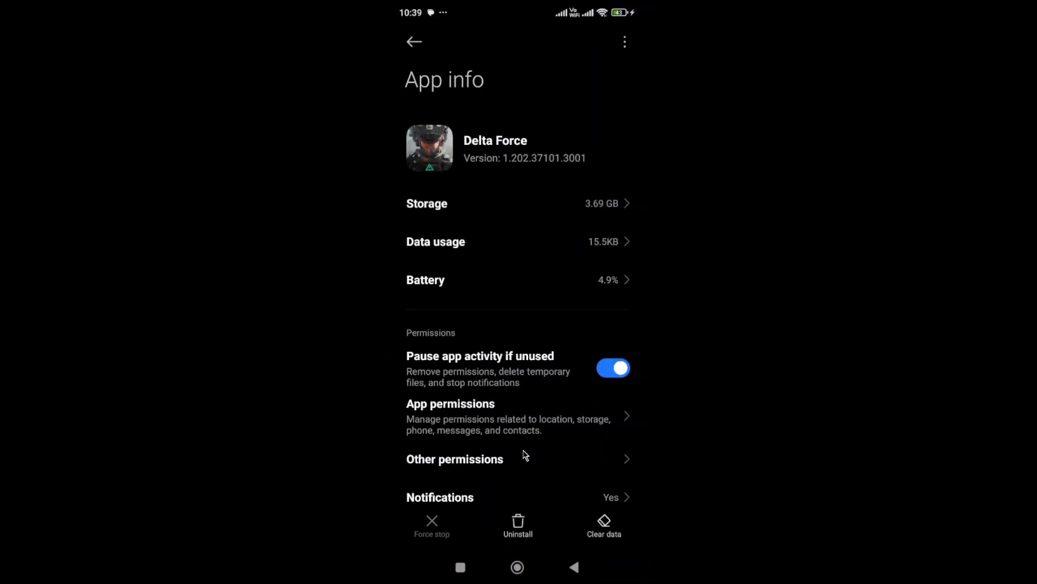
mouse_move(436, 535)
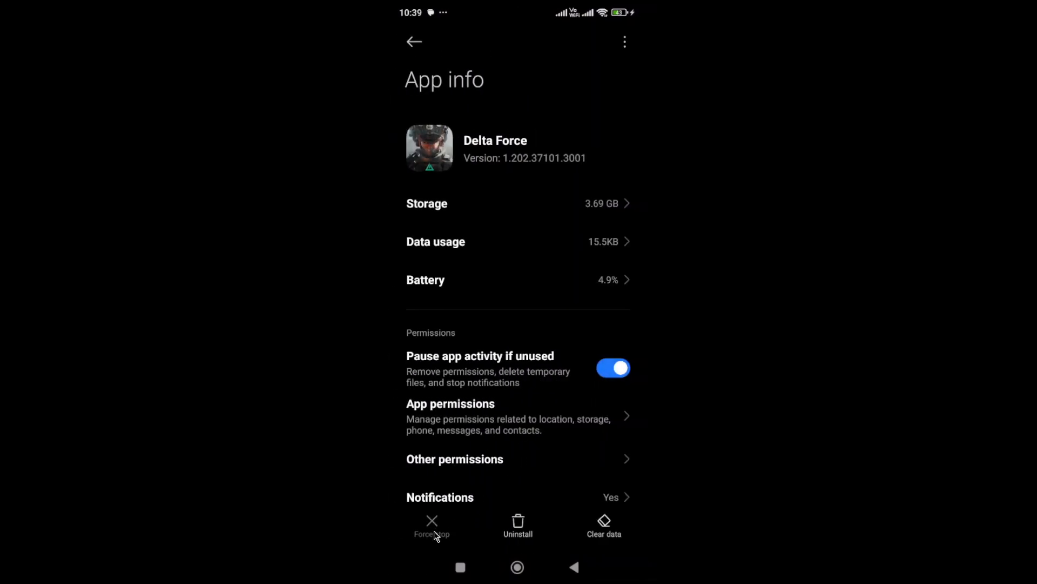